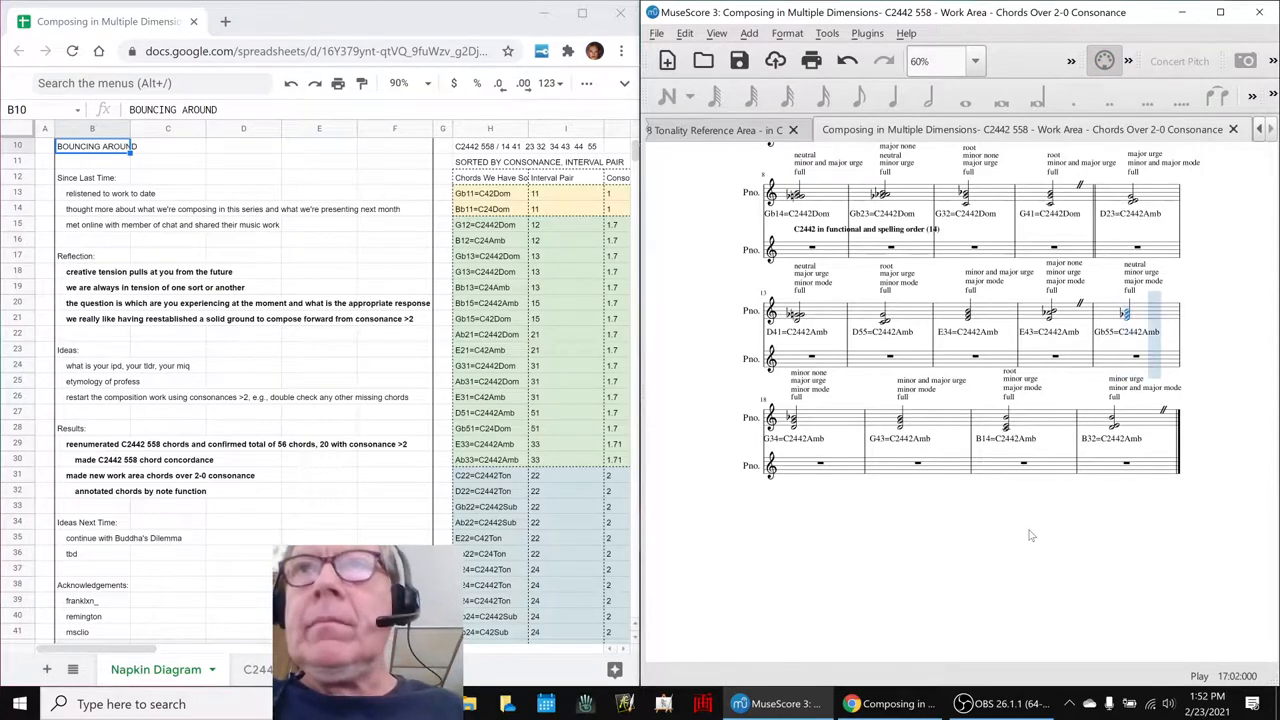
Stop the chord score playback and bring the OBS Studio stream window forward.
click(935, 438)
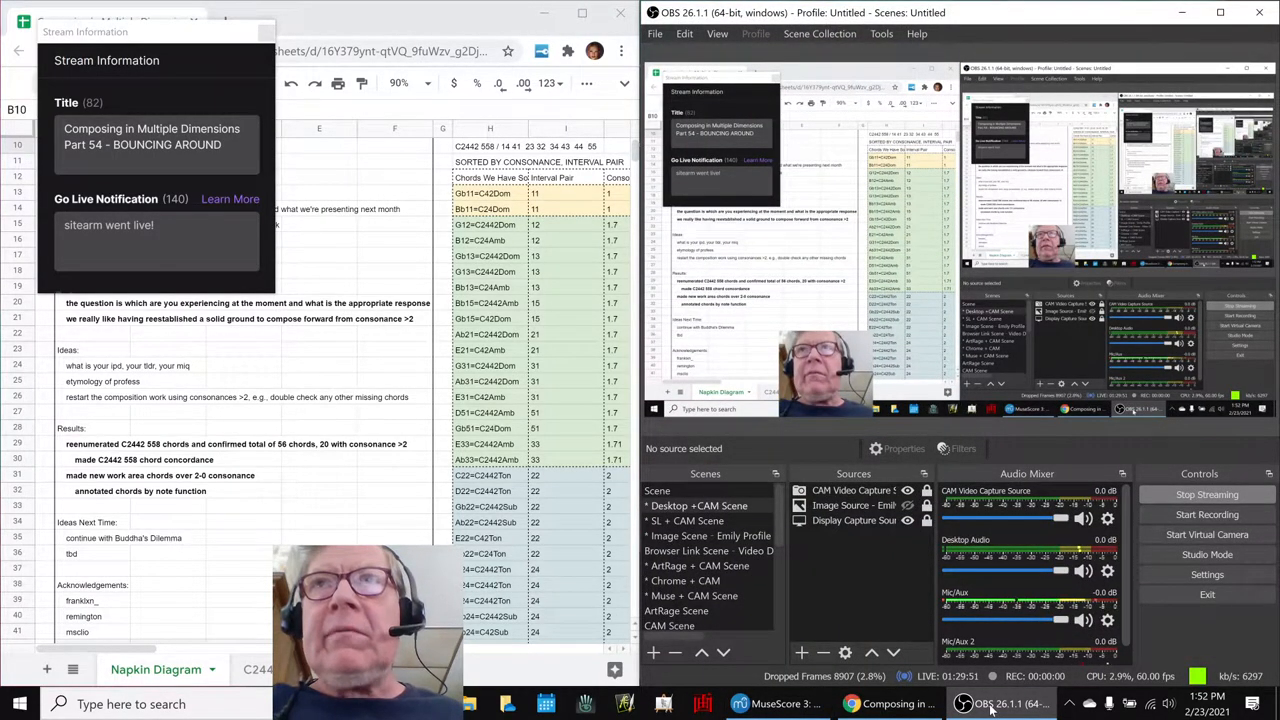
Minimize OBS Studio to reveal Google Sheets and the 'Chords Over 2-0 Consonance' title.
click(738, 703)
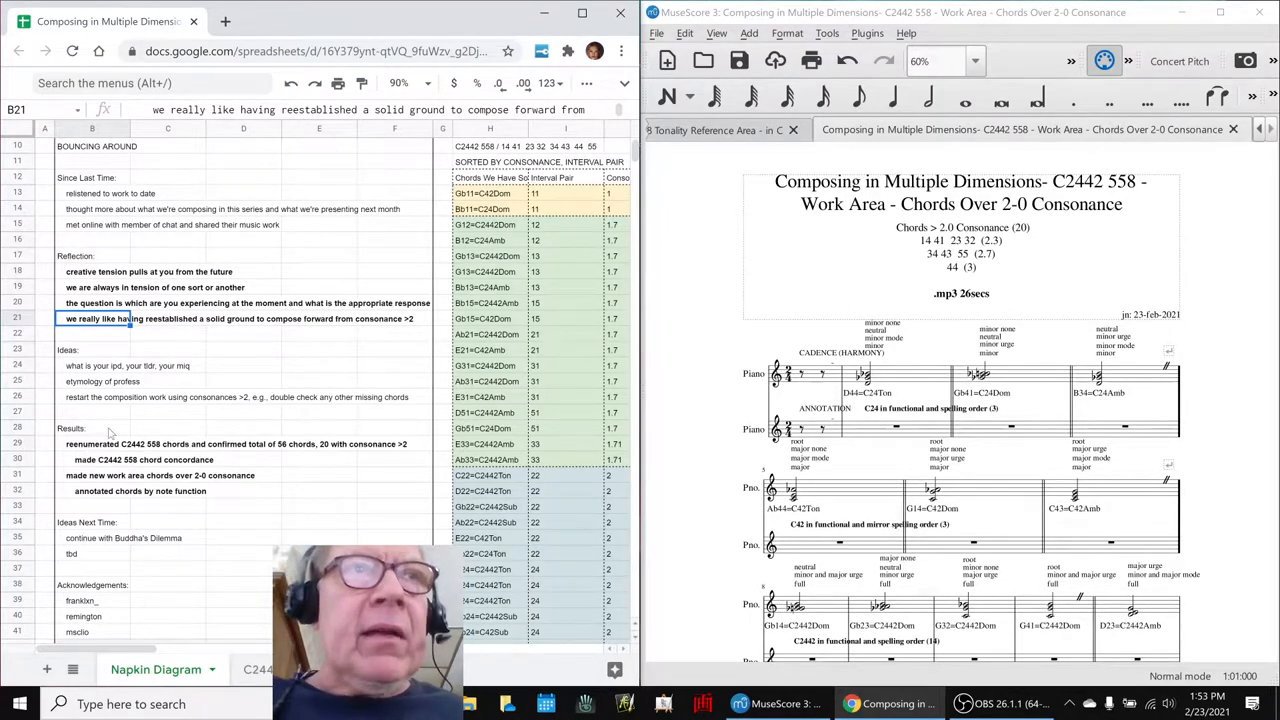
Select the concordance chords above consonance 2 (J49:J68) to confirm Count: 20.
click(565, 193)
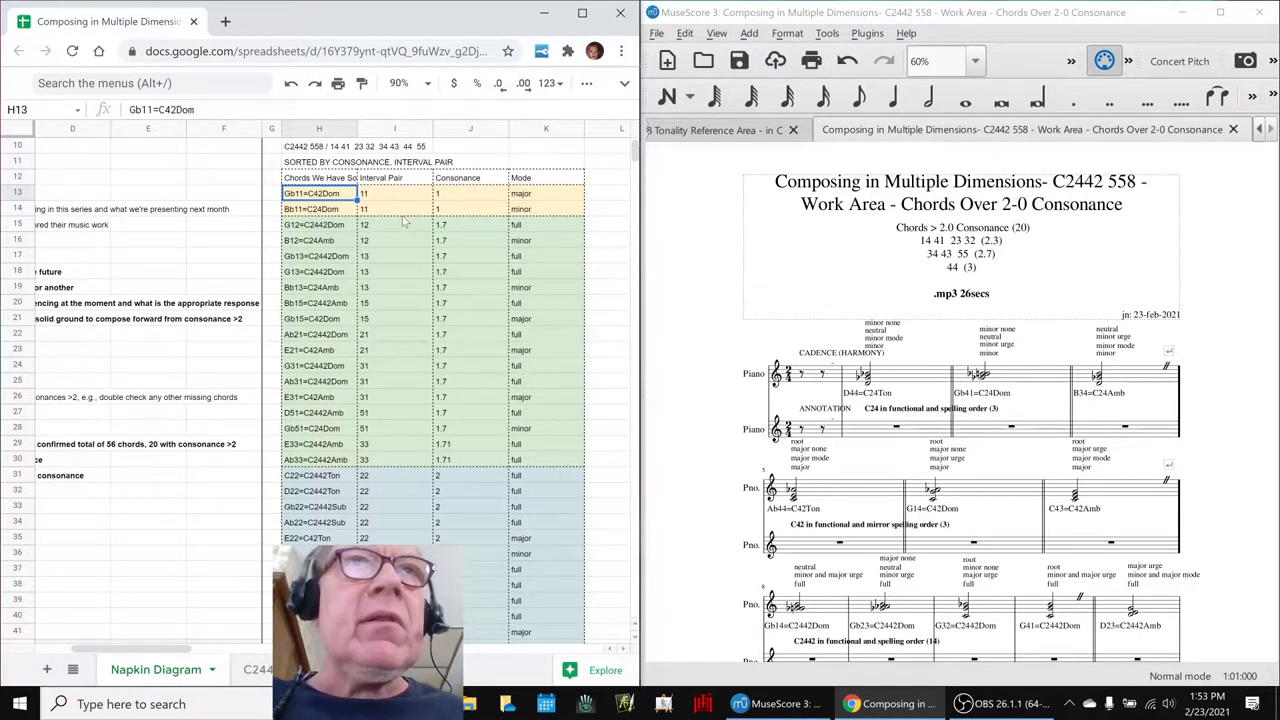
click(319, 365)
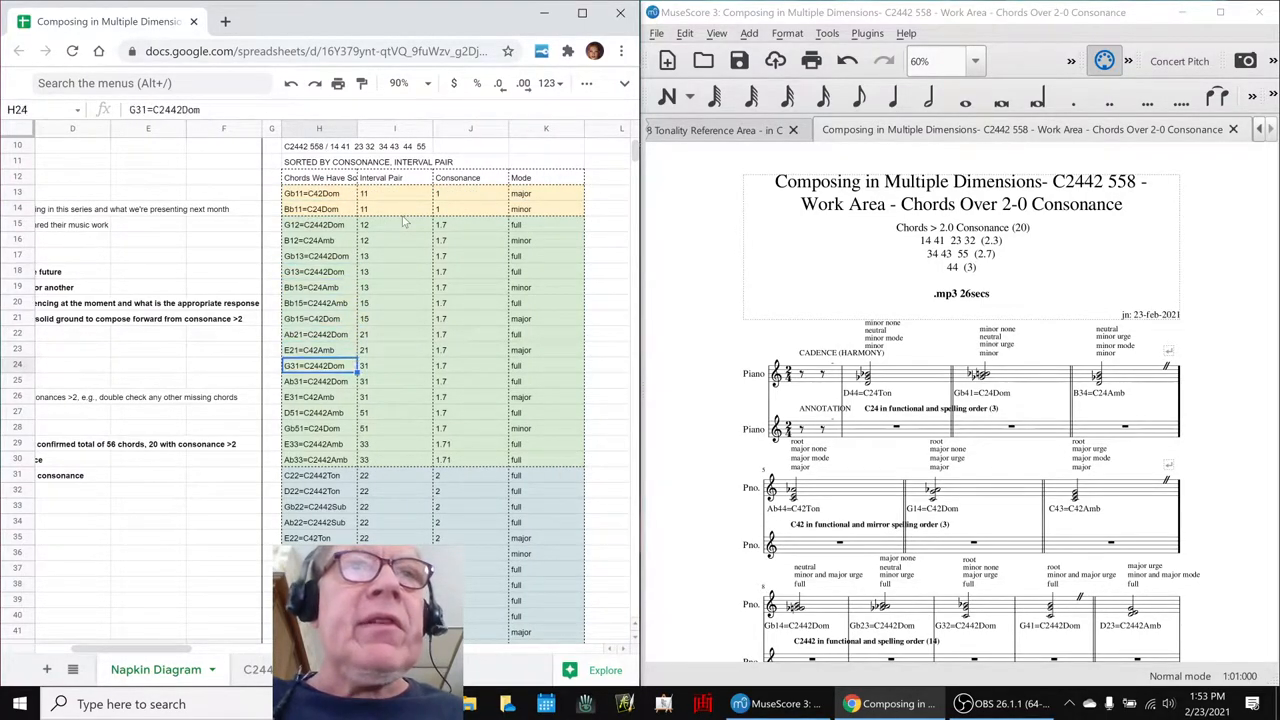
scroll(down, 3)
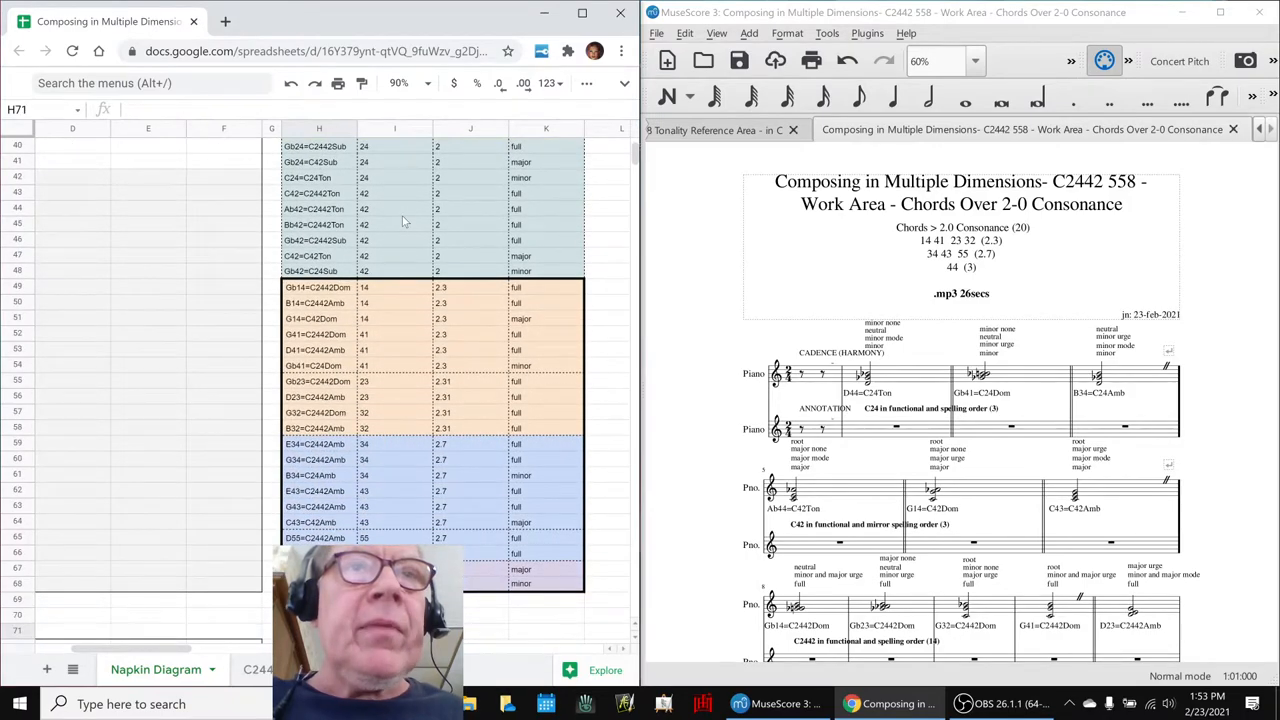
click(319, 302)
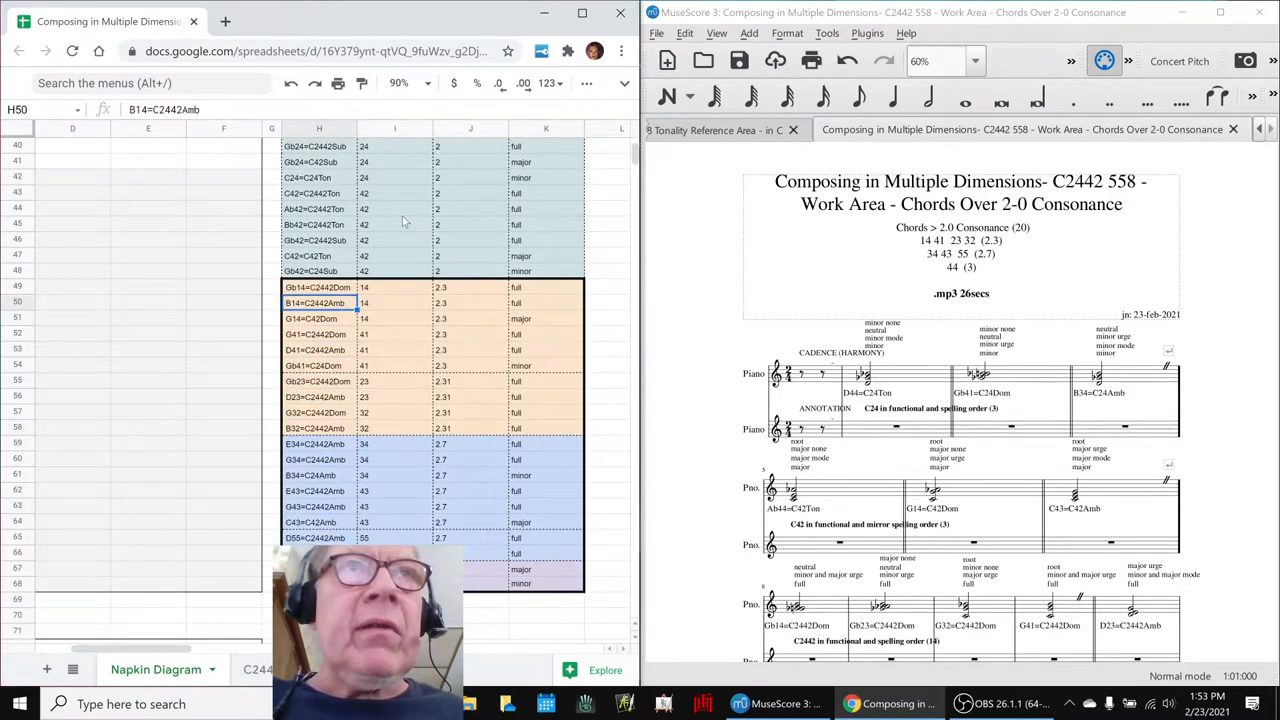
click(319, 287)
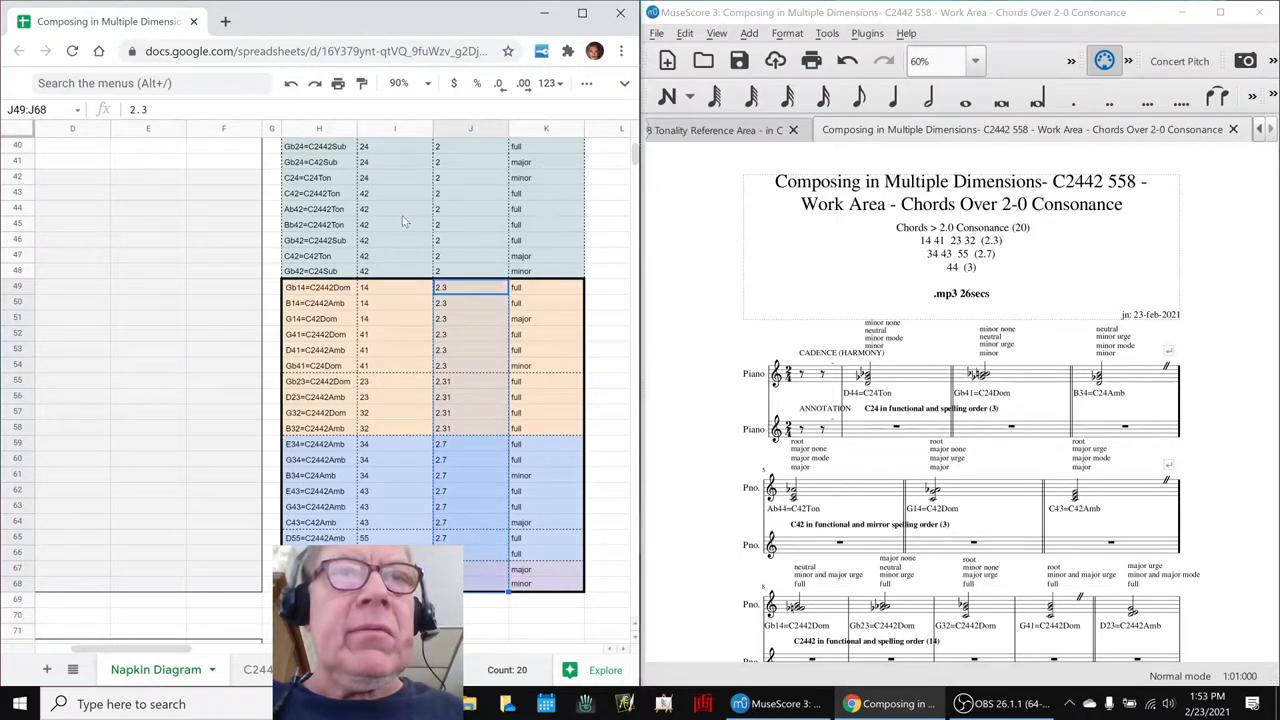
click(470, 412)
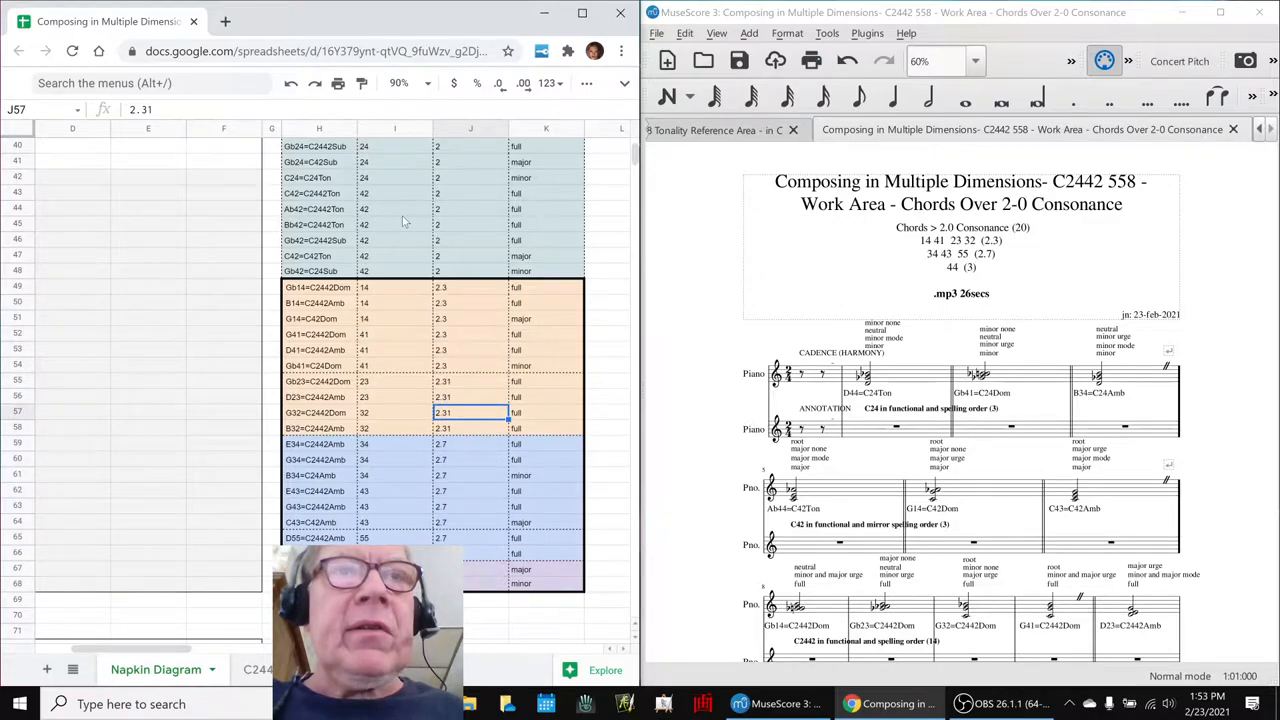
Note the count of 20 in L49 beside the first chord above 2.
click(470, 302)
text(2)
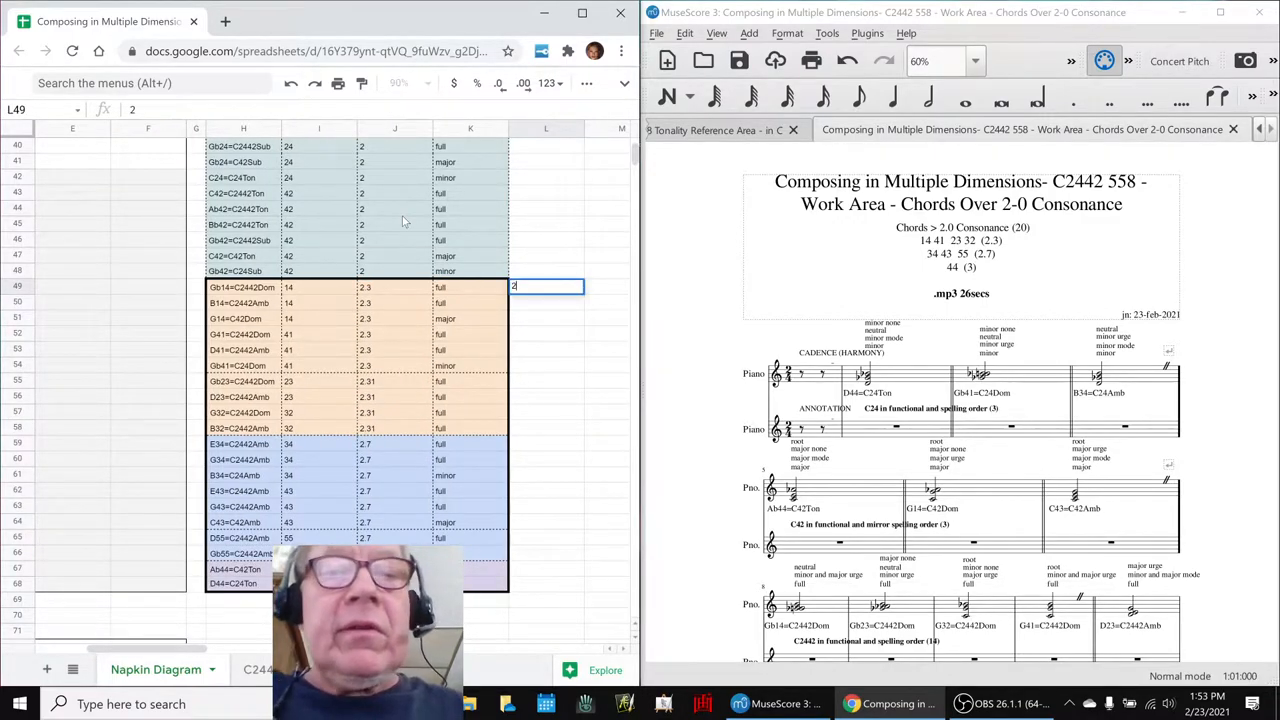
text(0)
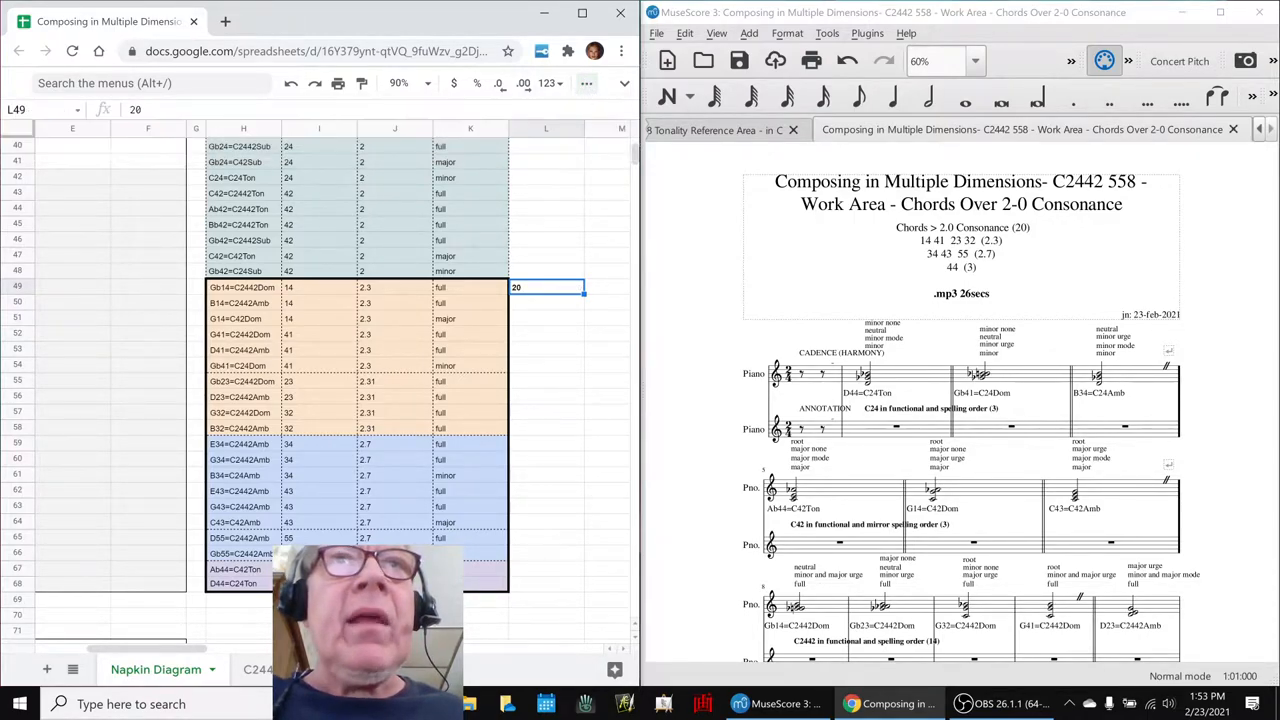
click(470, 288)
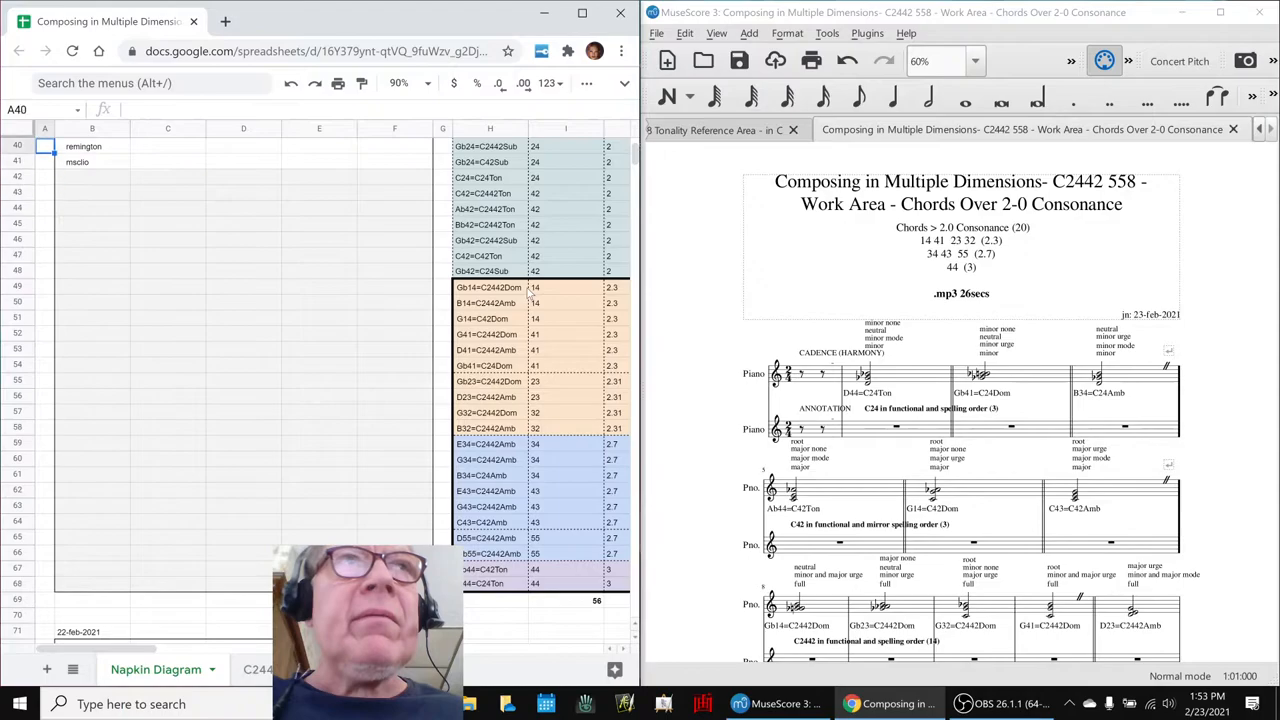
Scroll up to the Results notes on the new chords-over-2-0-consonance work area.
scroll(up, 3)
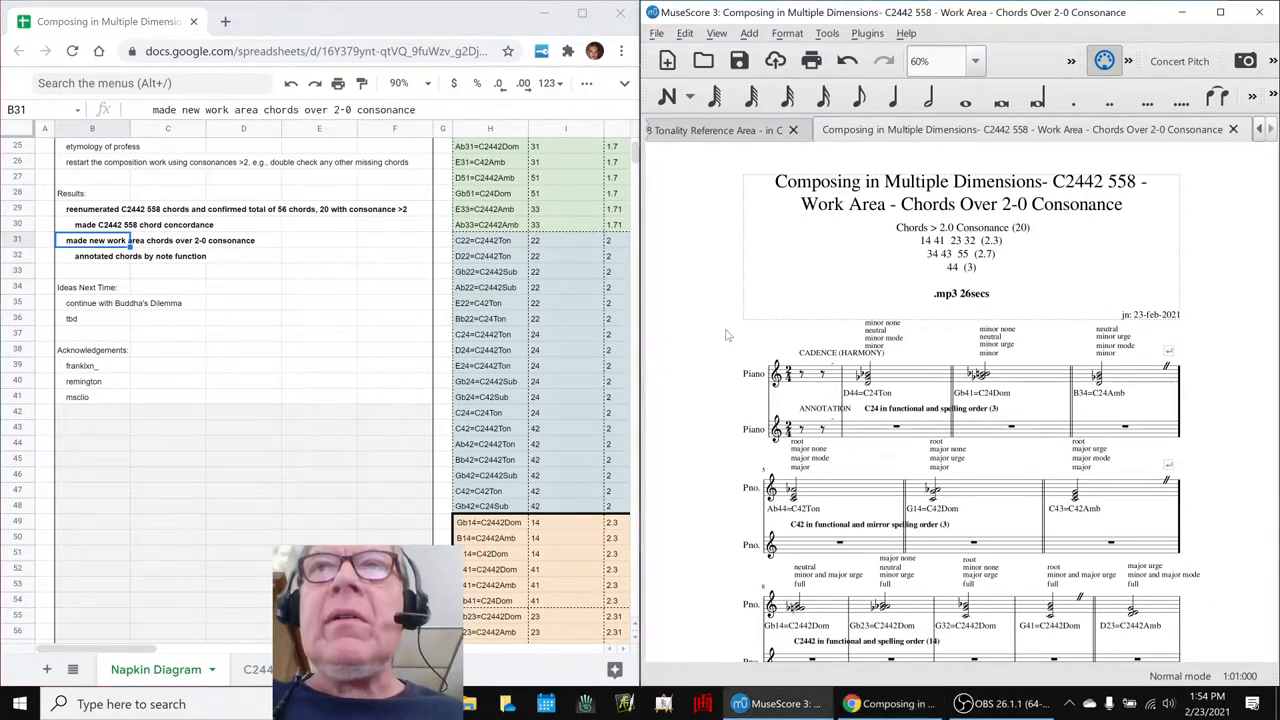
mouse_move(800, 280)
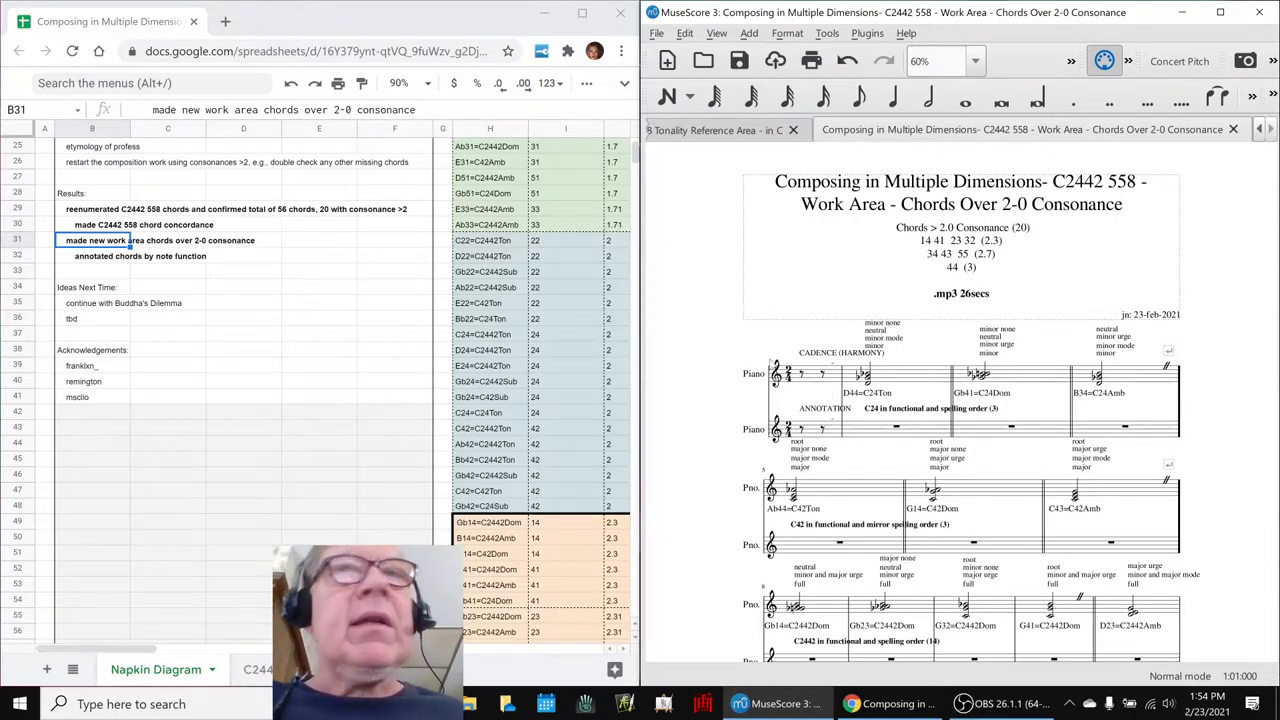
click(874, 339)
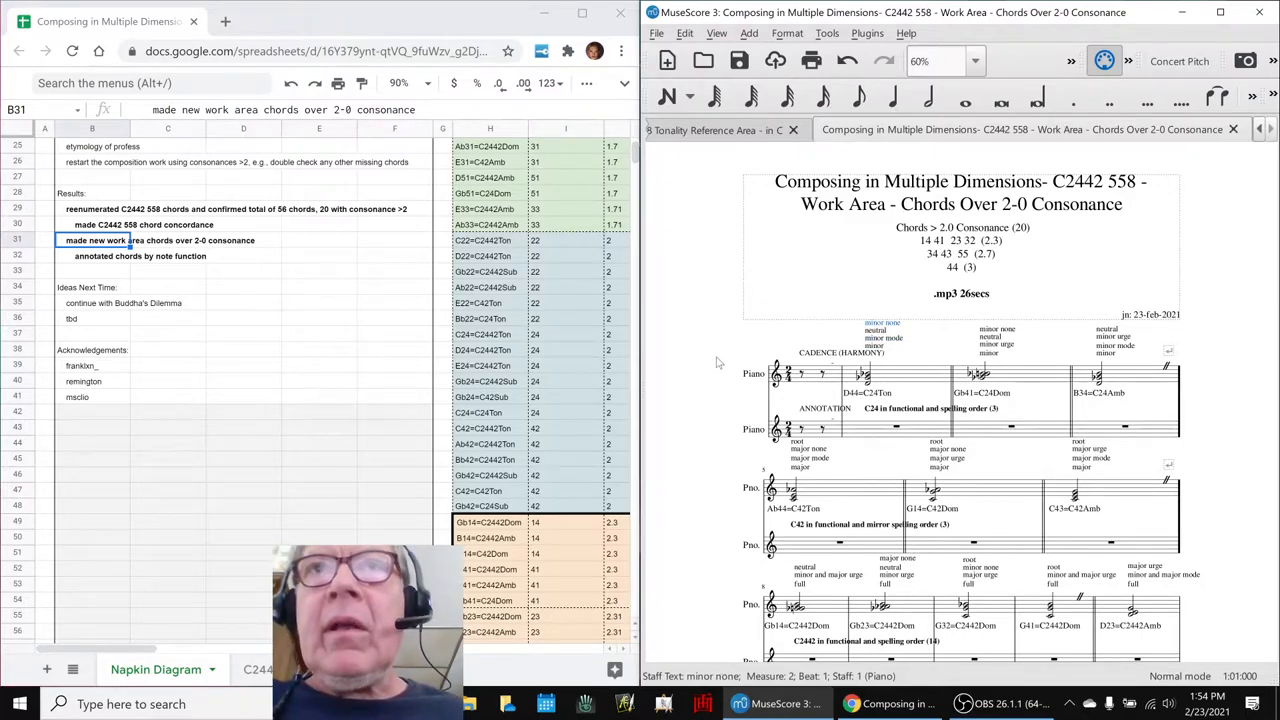
Play the 20-chord score from measure 1's first rest through to the final measure.
click(857, 96)
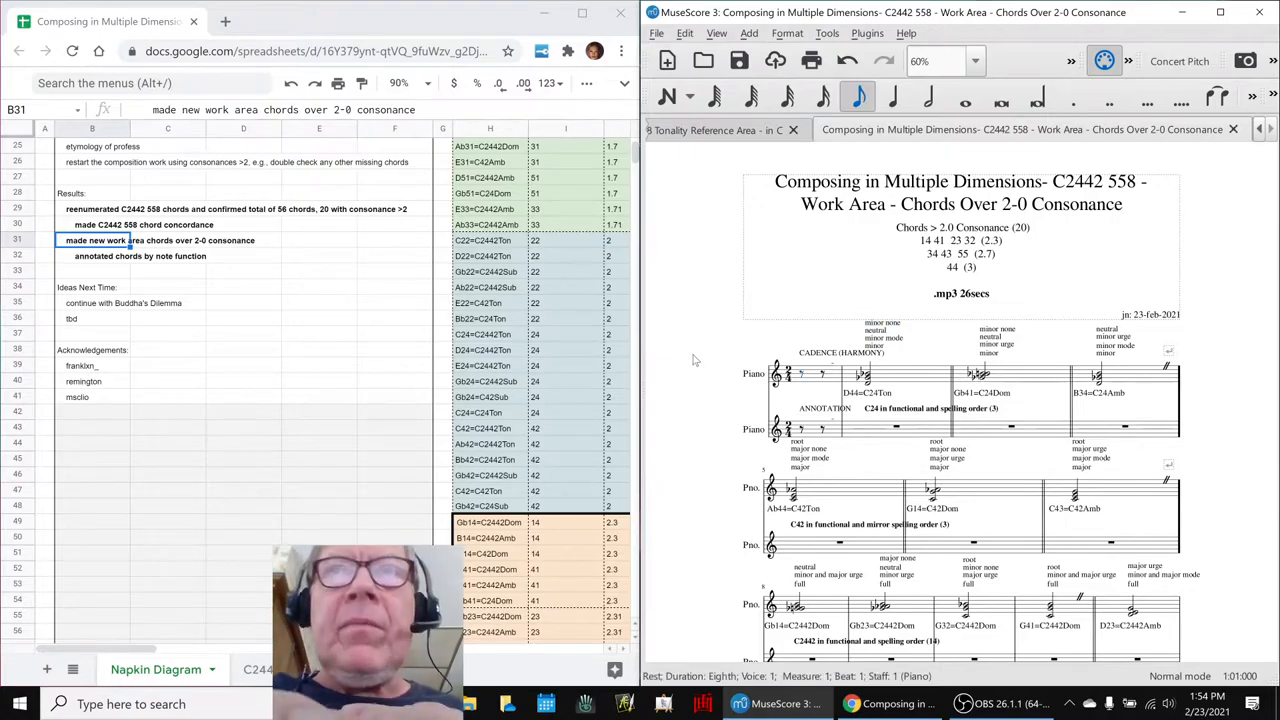
scroll(down, 3)
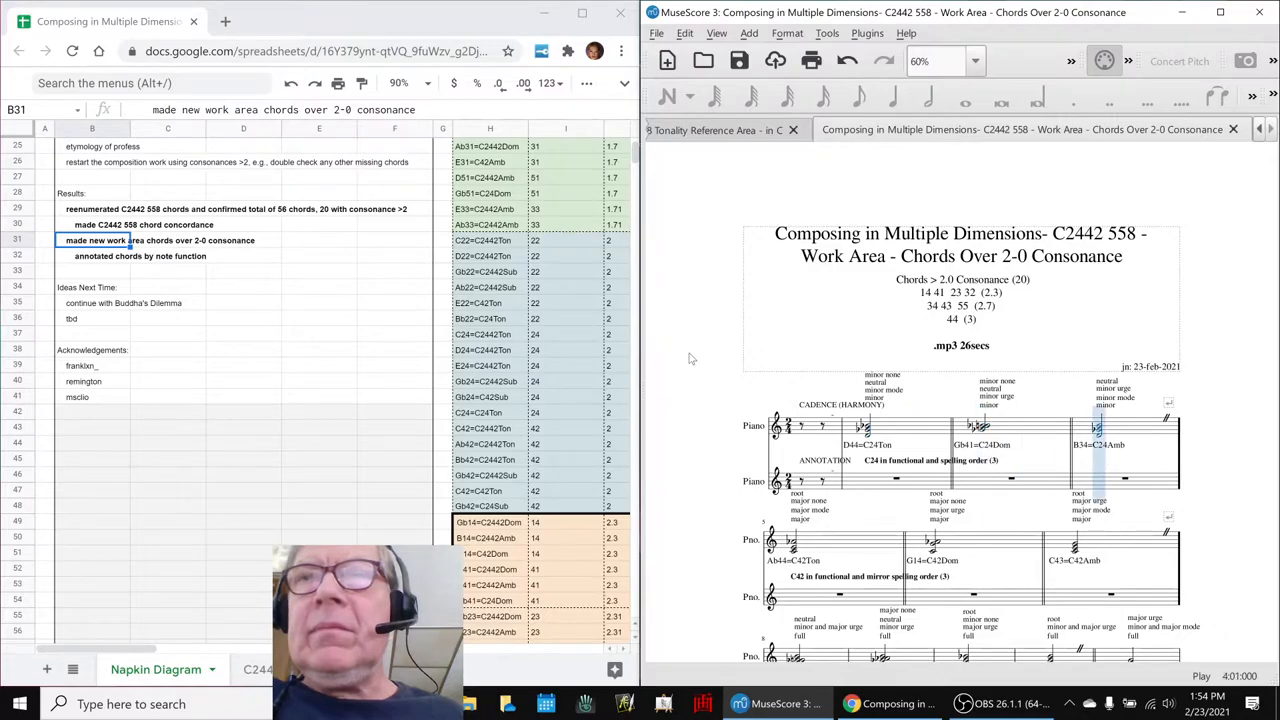
scroll(down, 3)
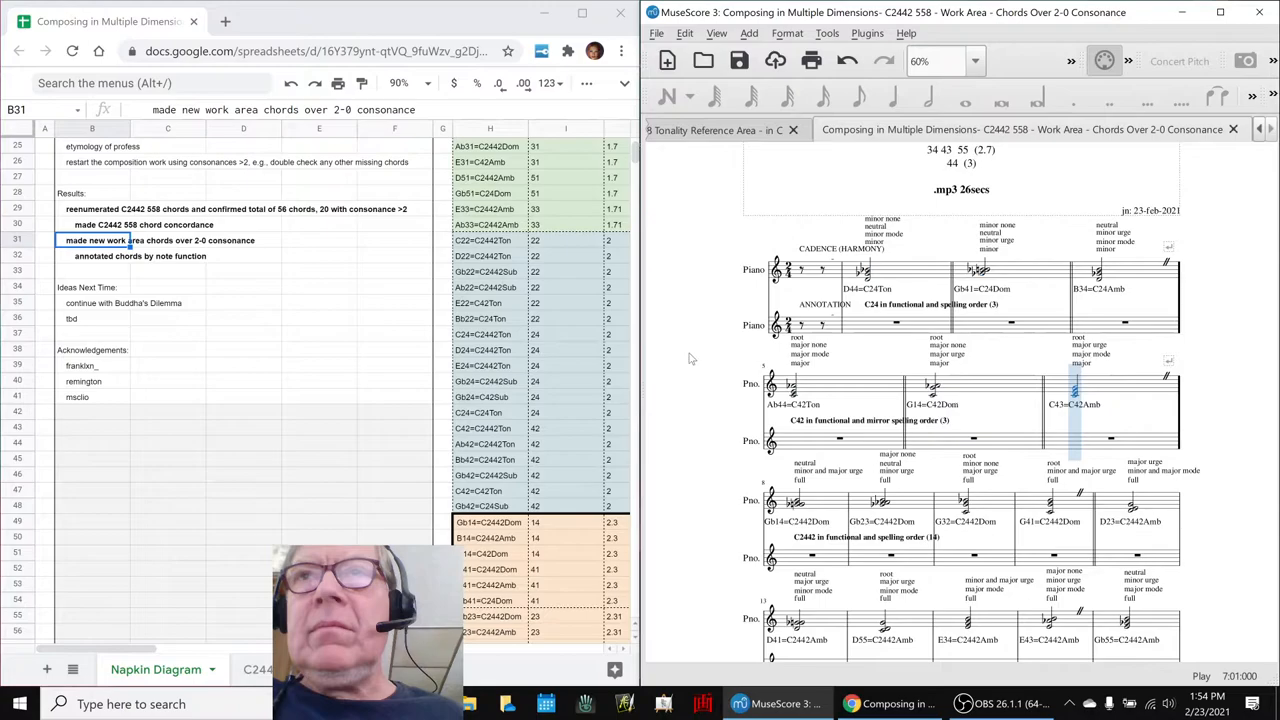
scroll(down, 3)
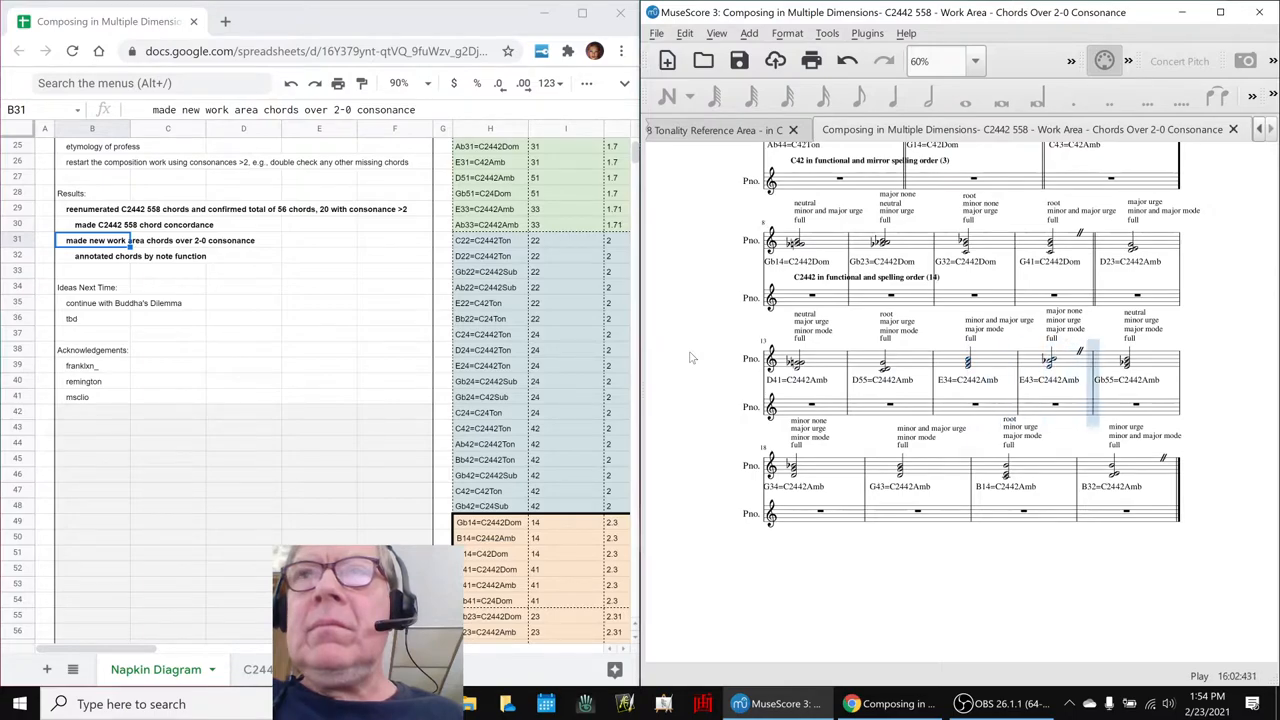
scroll(down, 3)
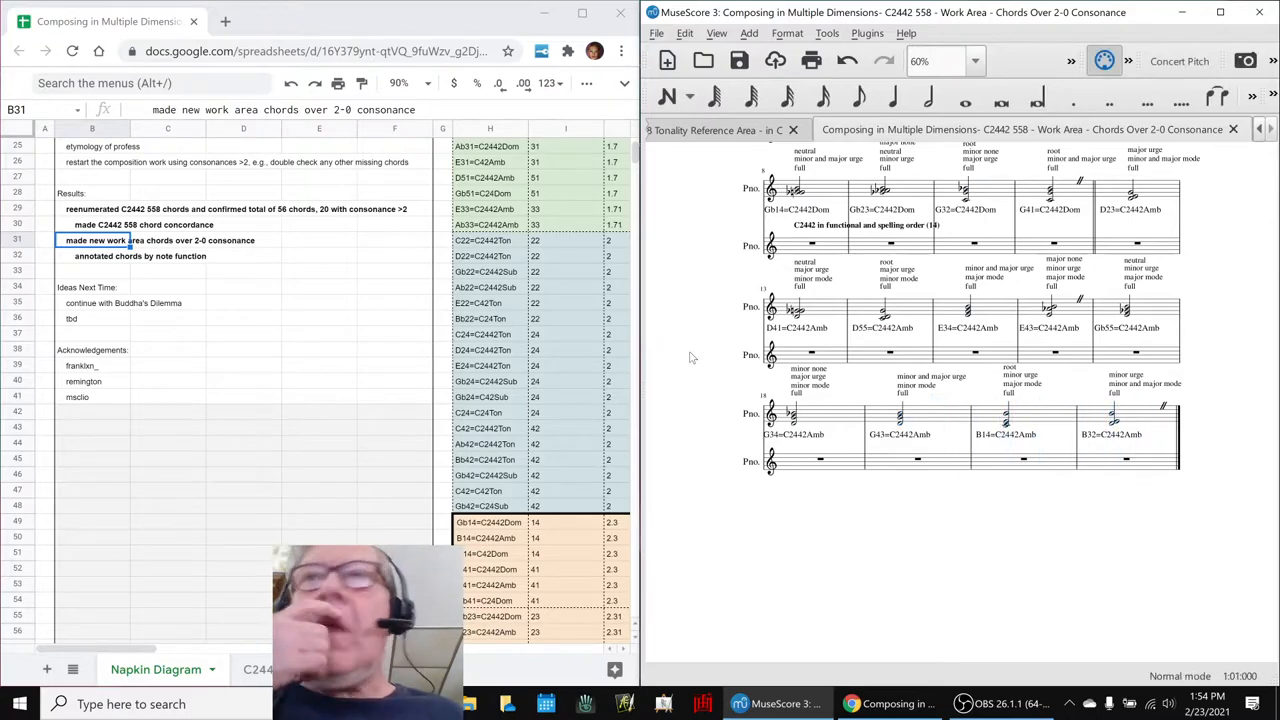
mouse_move(694, 356)
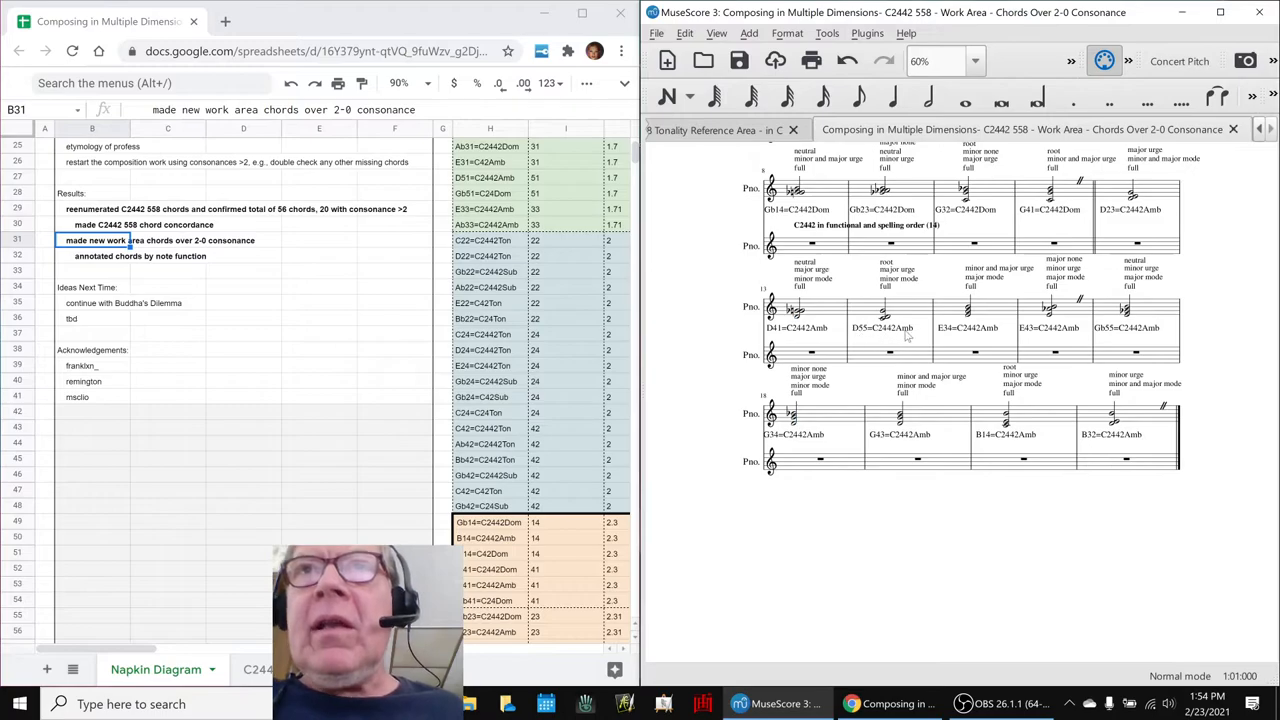
mouse_move(995, 315)
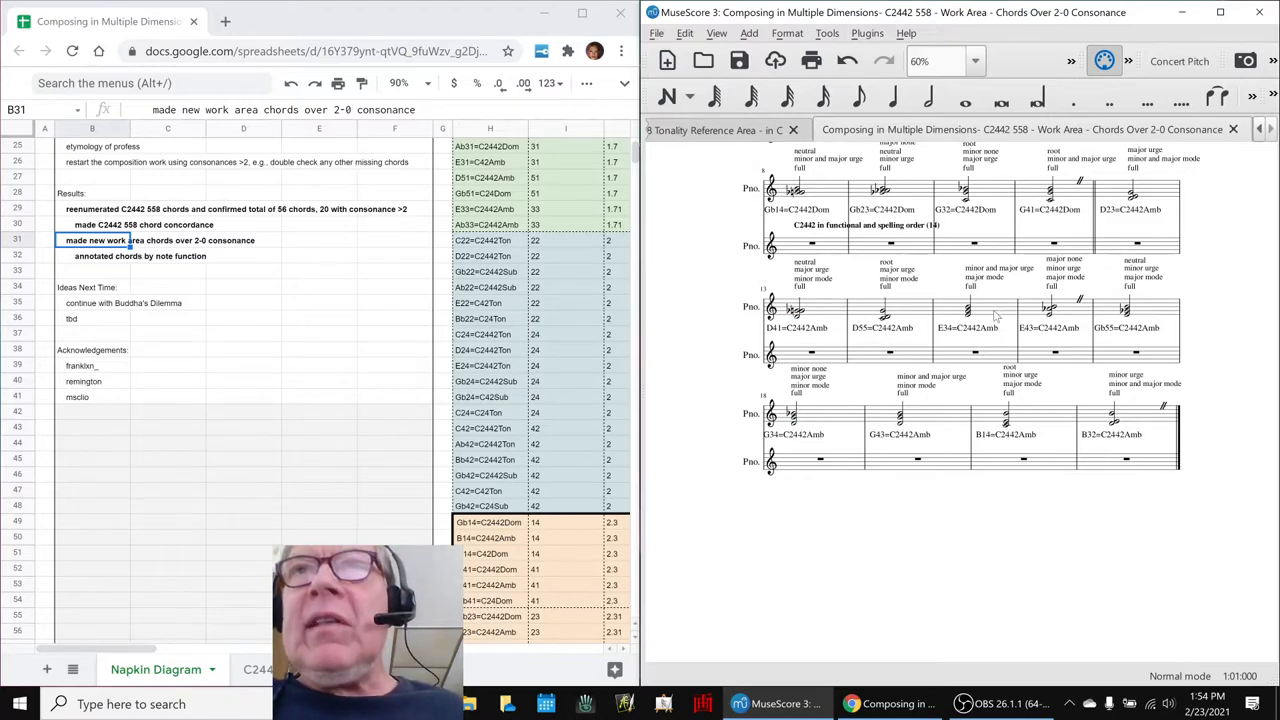
click(968, 305)
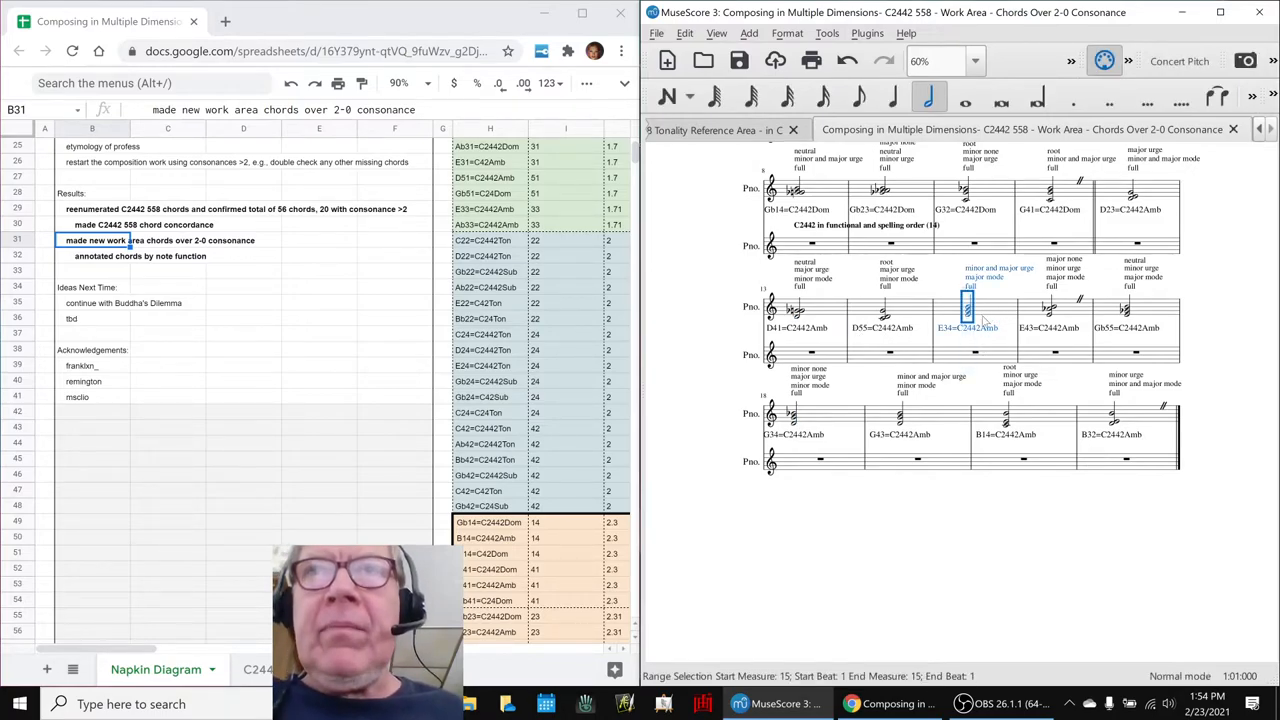
click(898, 415)
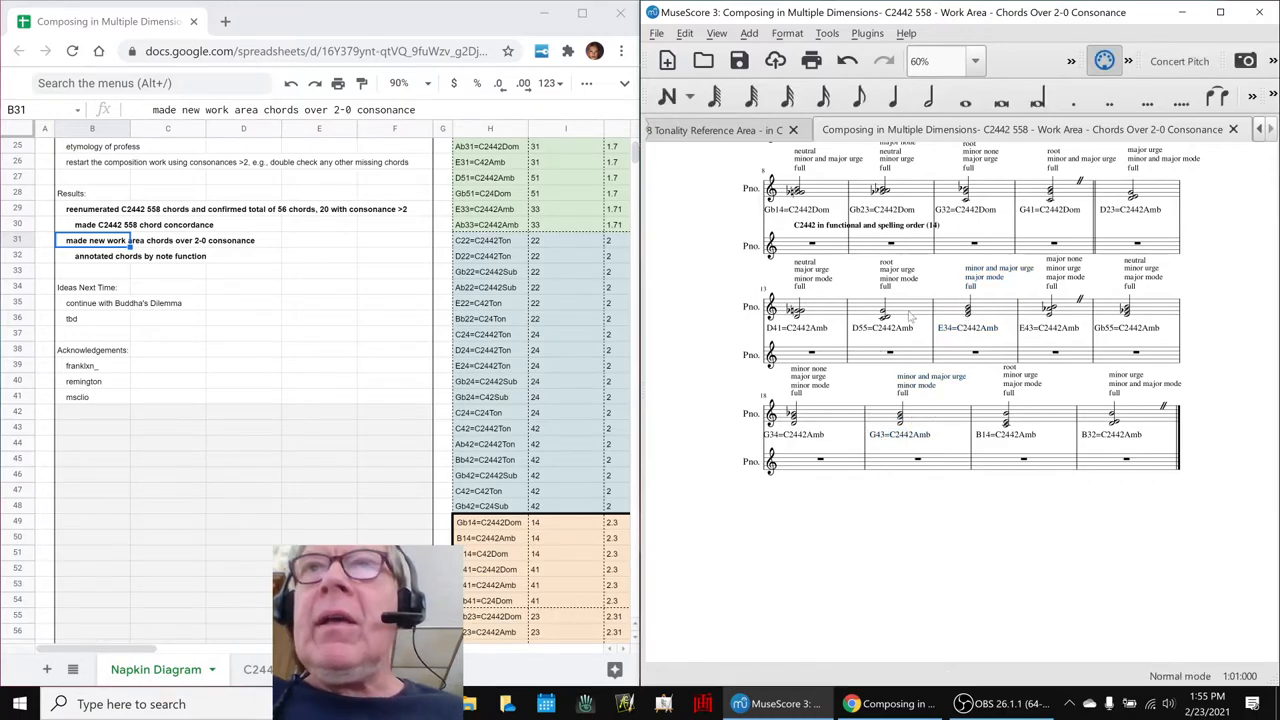
mouse_move(957, 352)
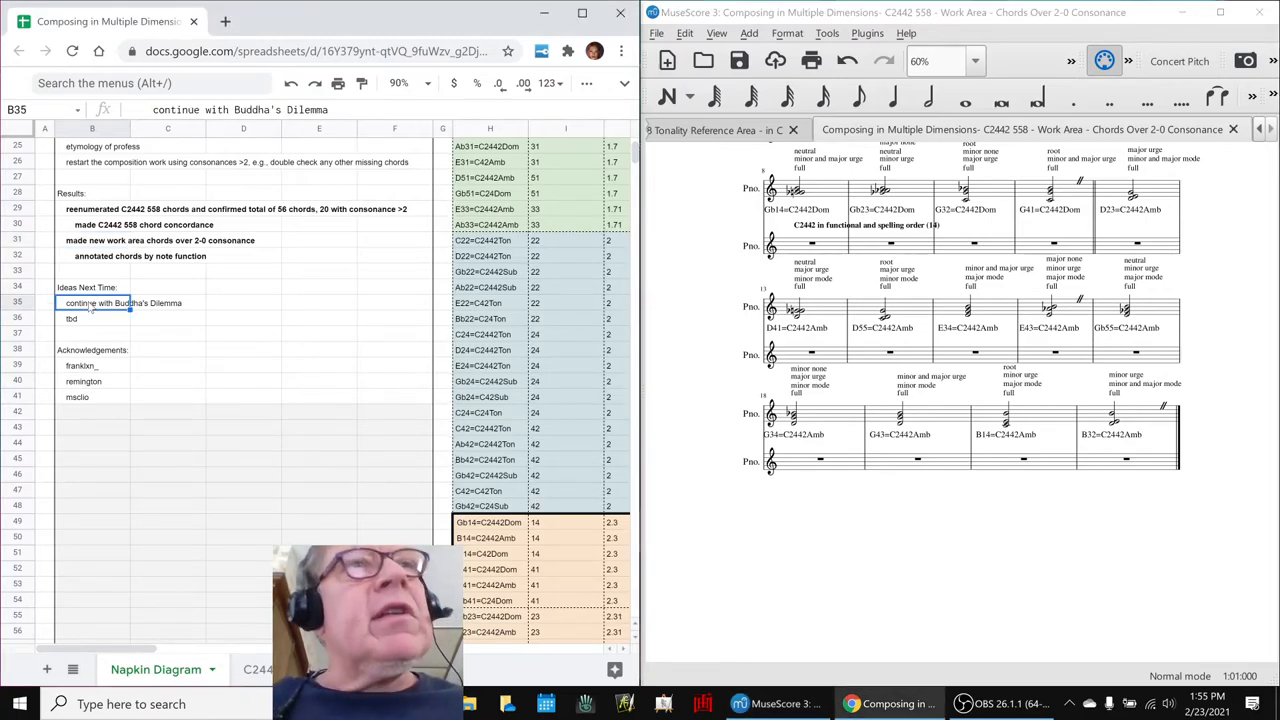
Review the next-time ideas like continuing Buddha's Dilemma, then bring OBS Studio forward.
click(92, 365)
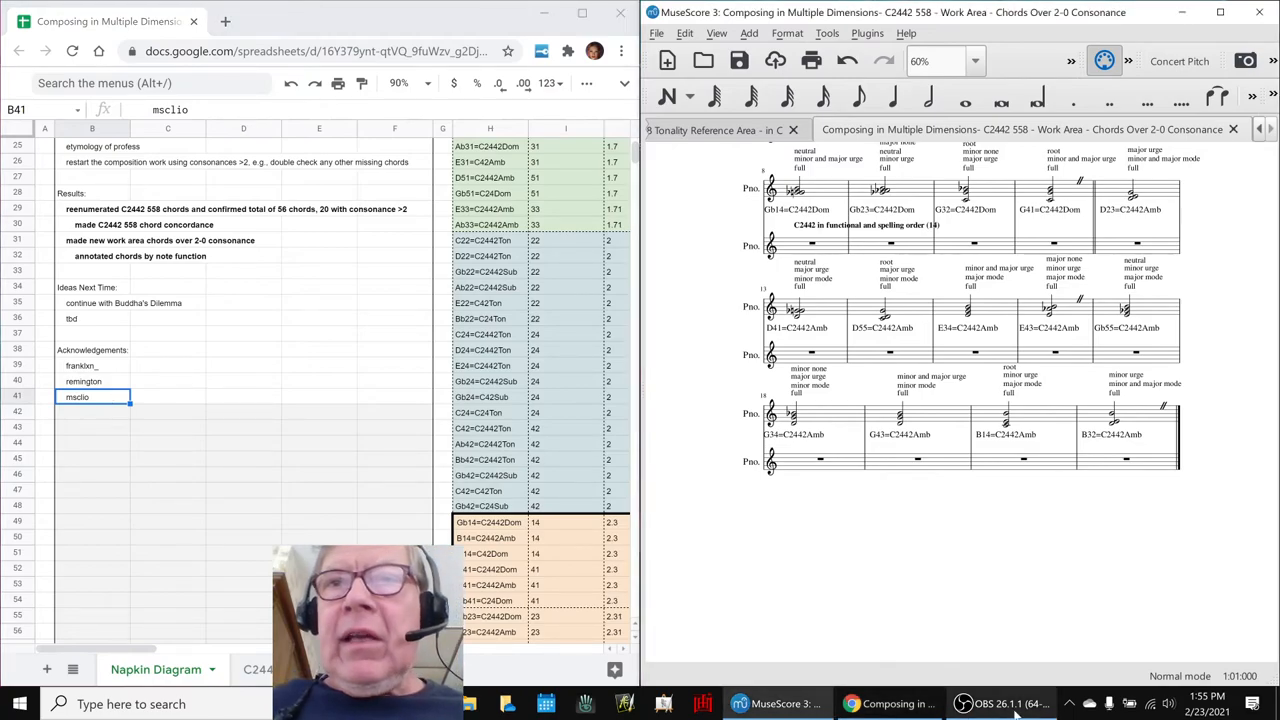
click(1001, 704)
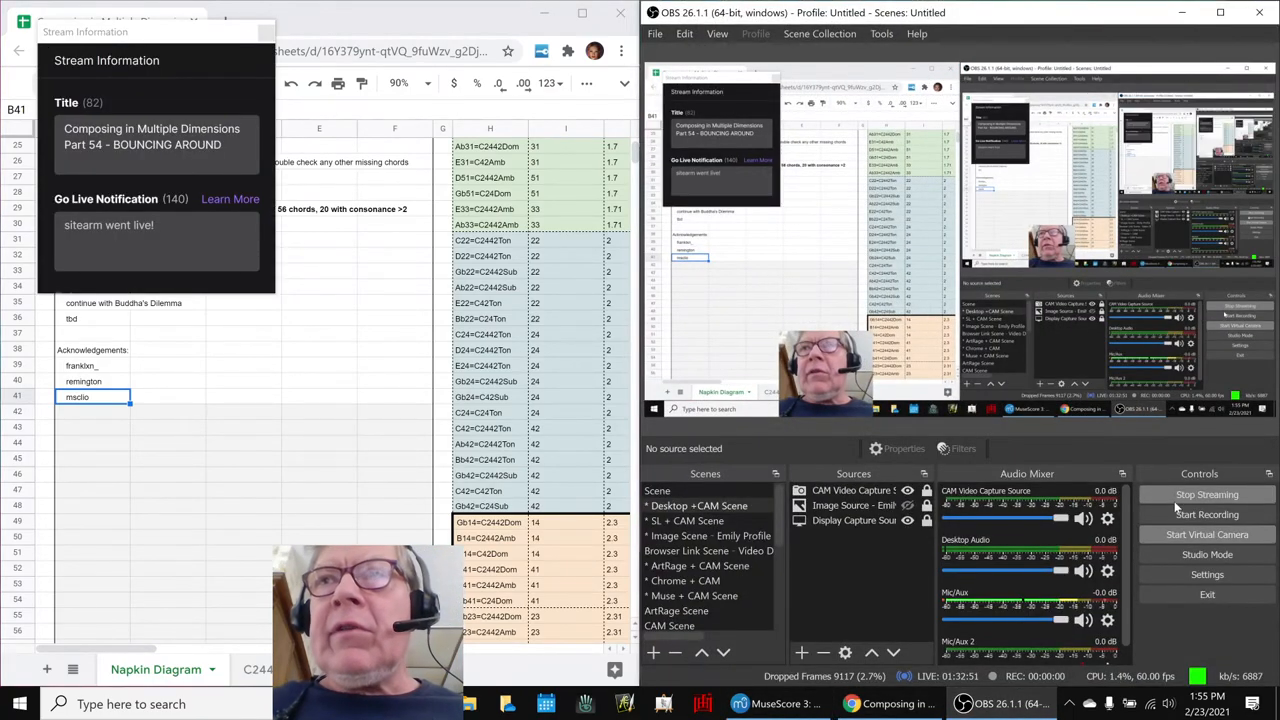